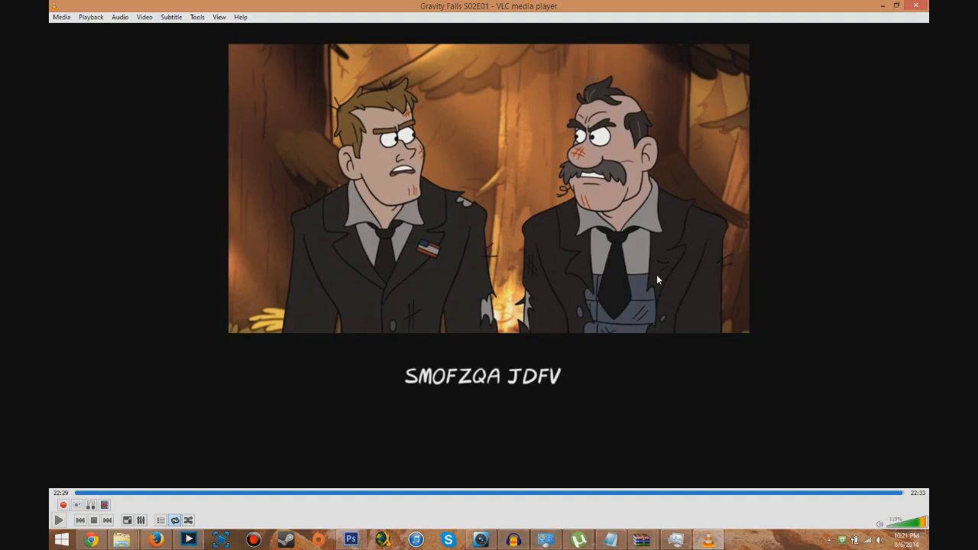
mouse_move(852, 15)
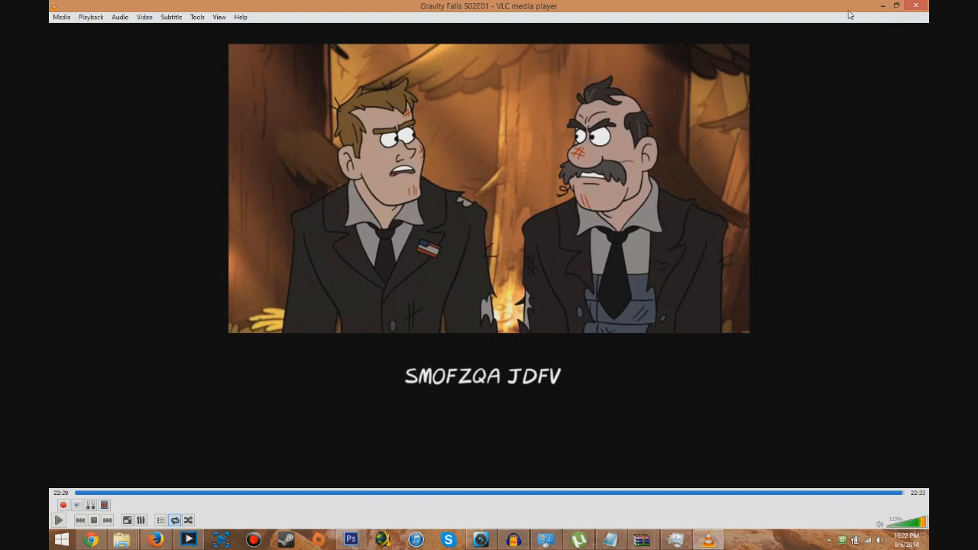
mouse_move(382, 365)
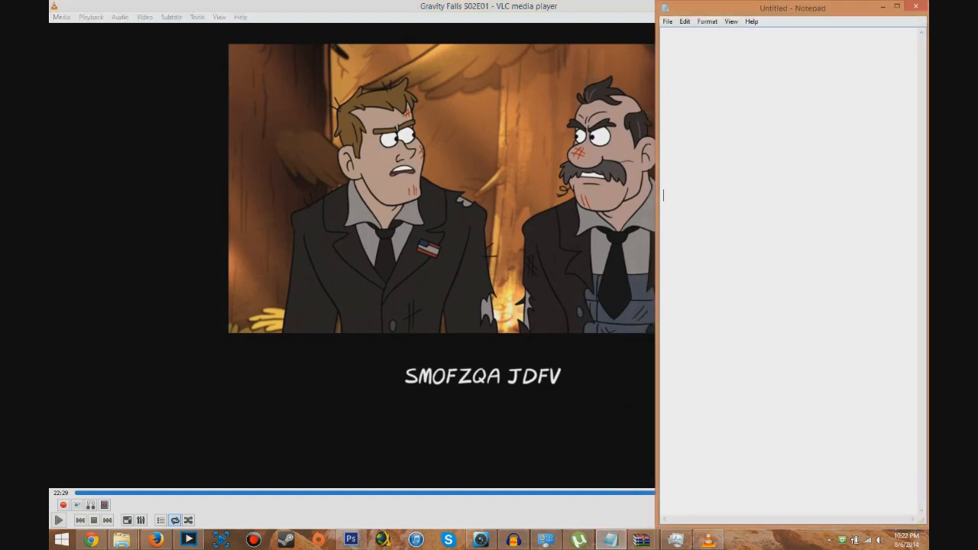
Step: Transcribe the cipher text "SMOFZQA JDFV" into the blank note
text(SM)
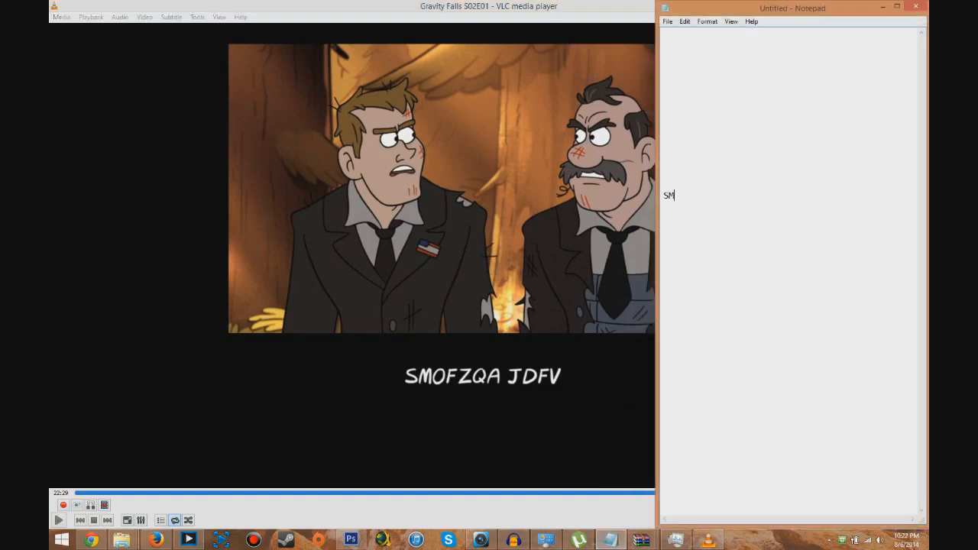
text(OFZQA)
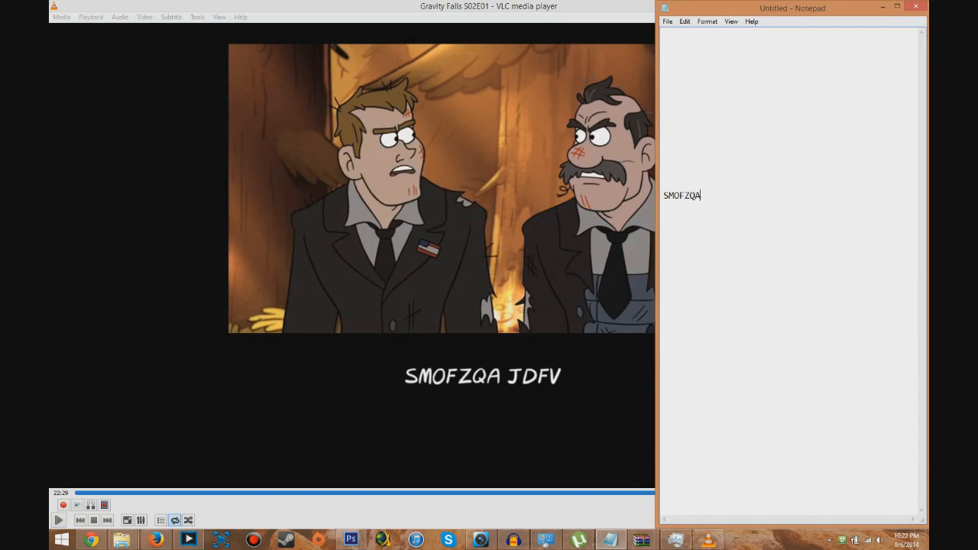
text(JDFV)
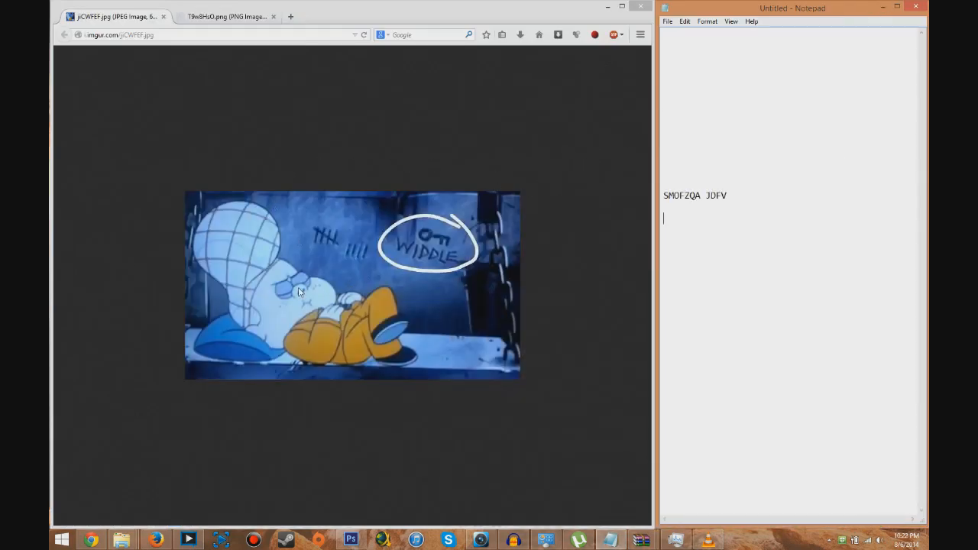
mouse_move(354, 266)
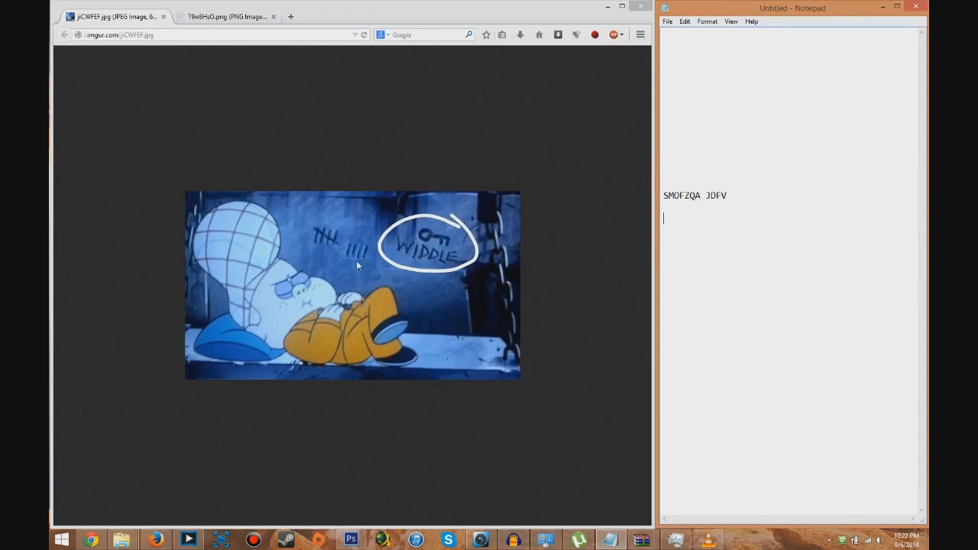
mouse_move(334, 278)
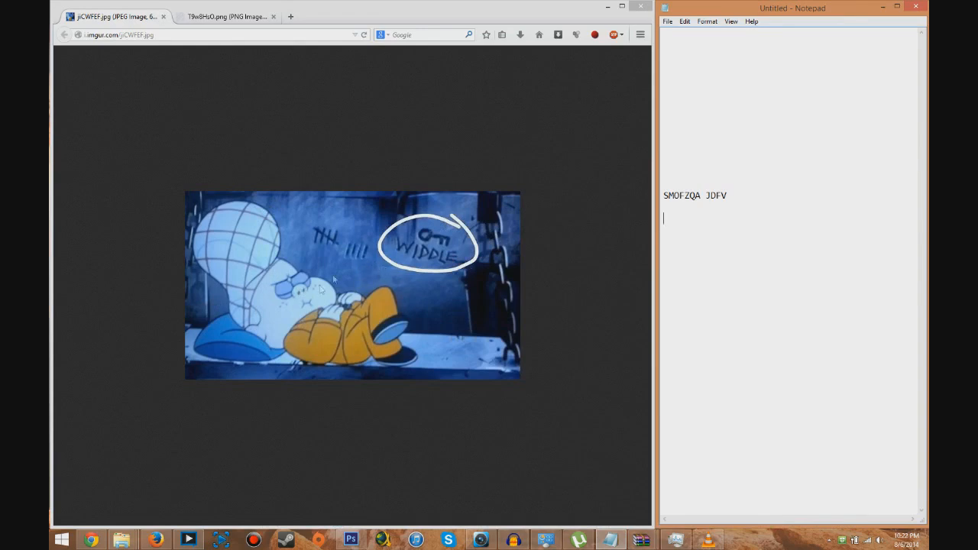
mouse_move(395, 272)
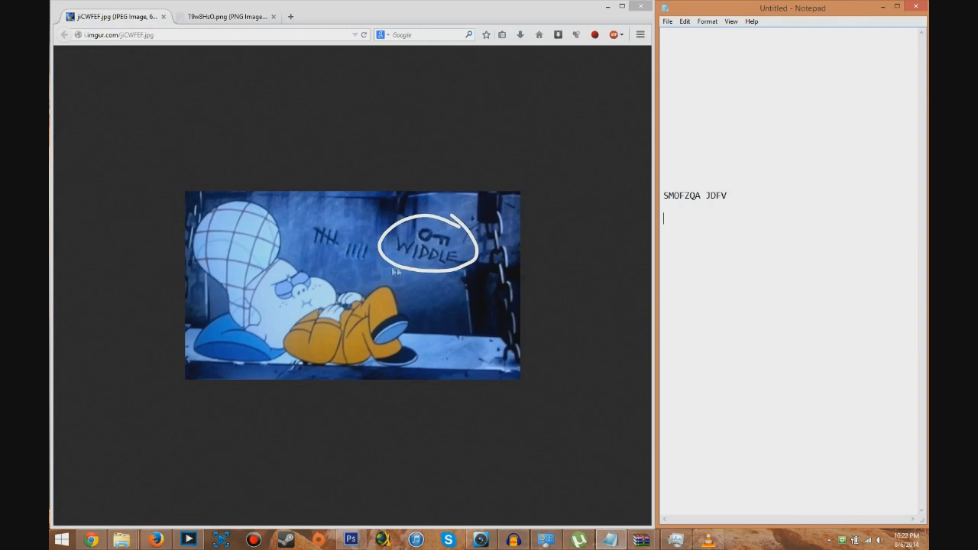
mouse_move(474, 282)
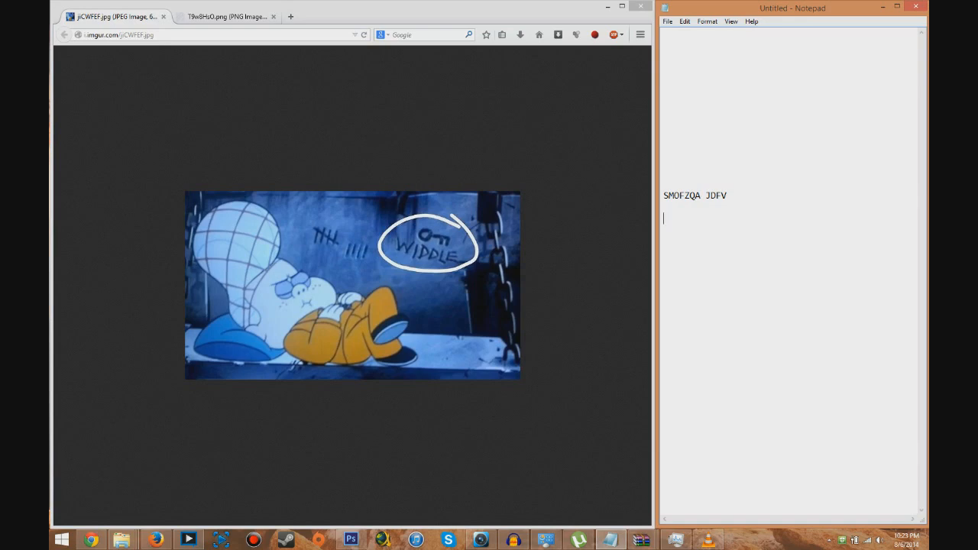
Step: Write the repeated key "WIDDLEW IDDL" on the line under the cipher
triple_click(694, 196)
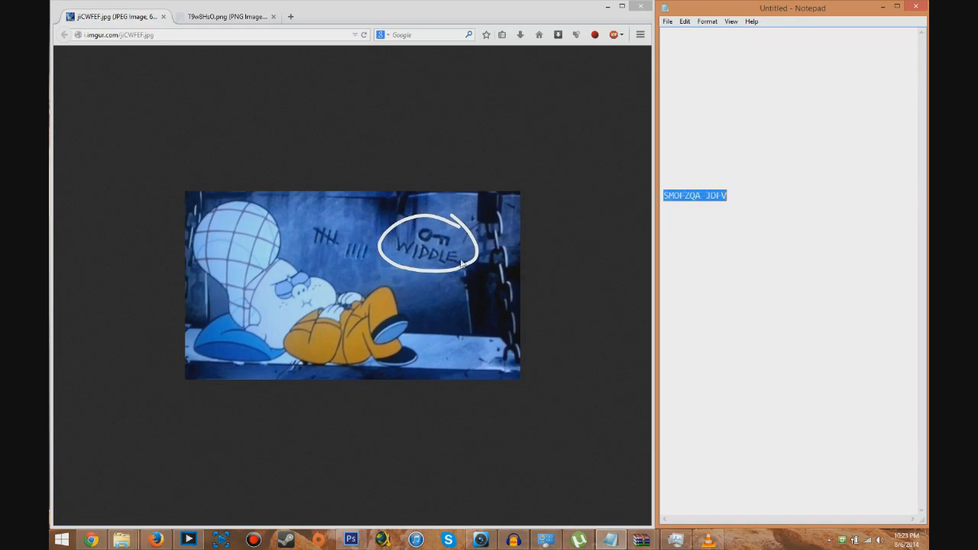
mouse_move(431, 195)
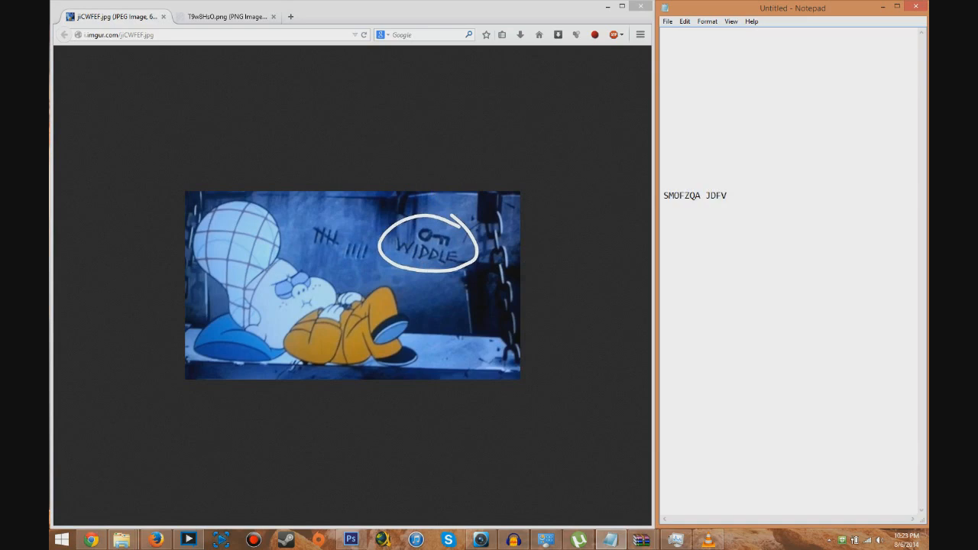
text(WIDDLE)
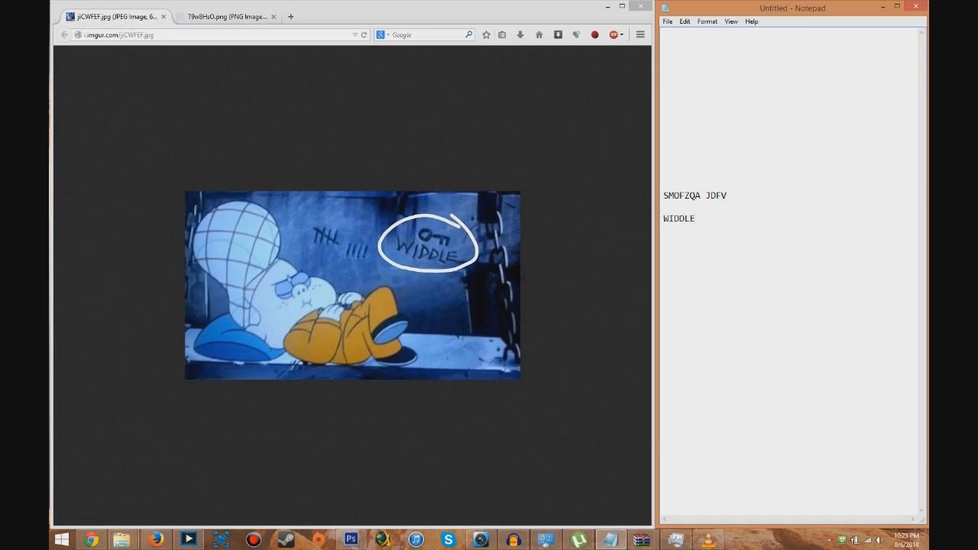
text(W IDDL)
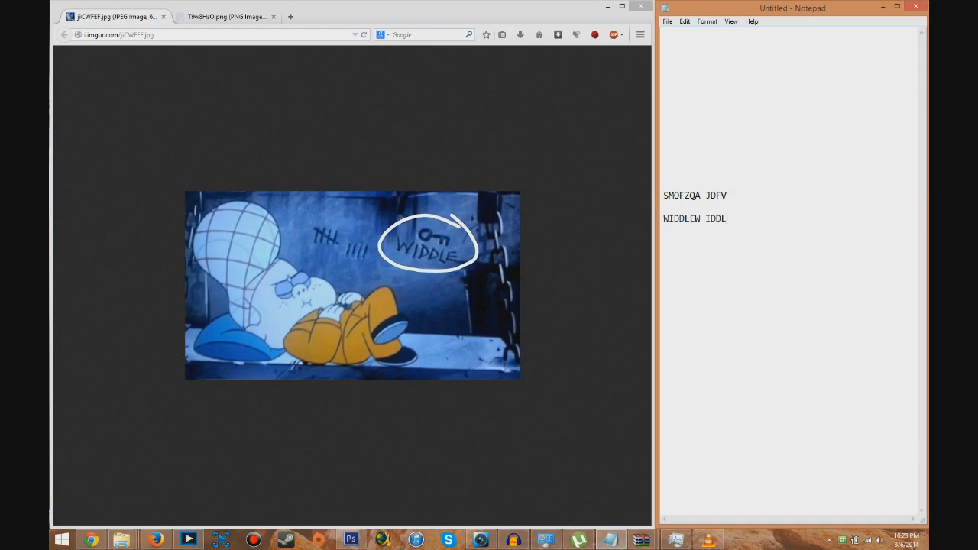
mouse_move(320, 94)
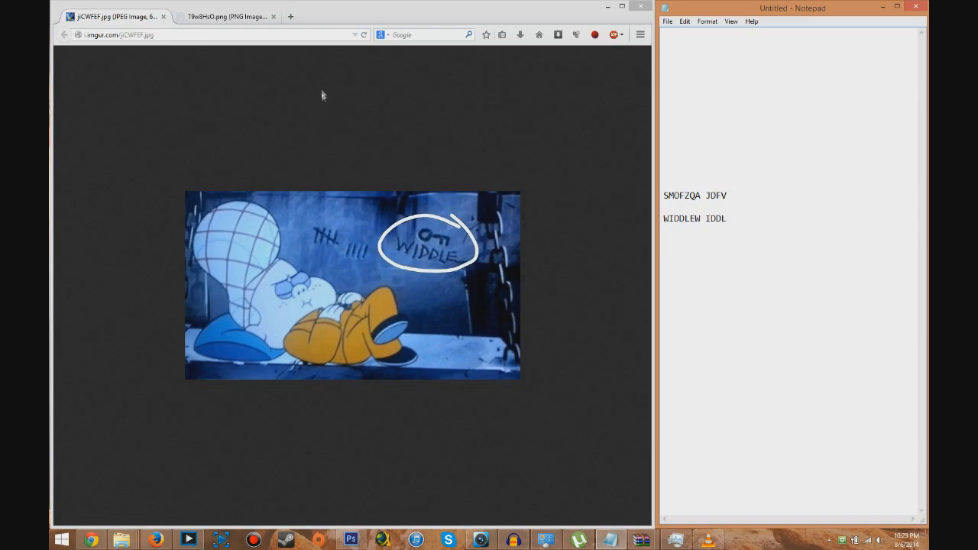
Step: Bring up the Vigenère square in Chrome and mark the first key letter W in the note
click(226, 15)
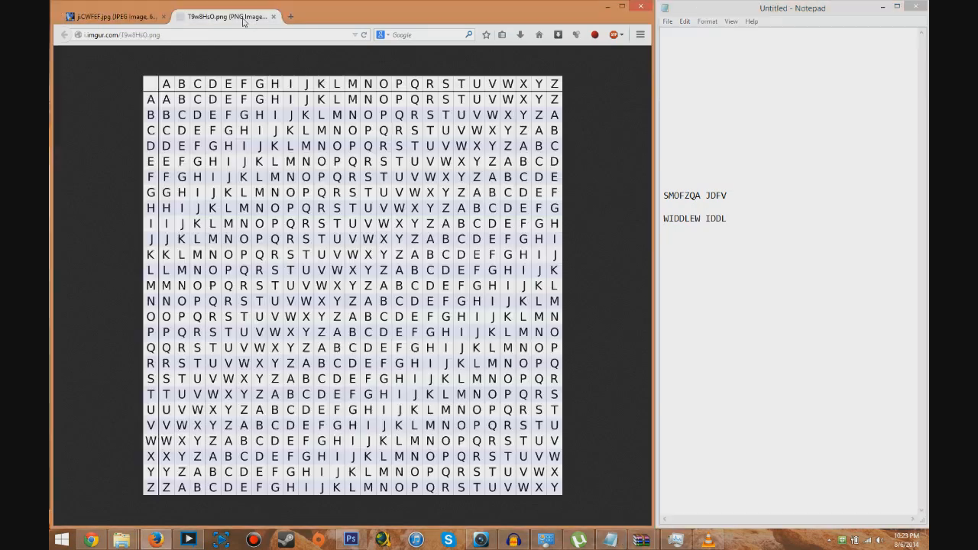
mouse_move(321, 278)
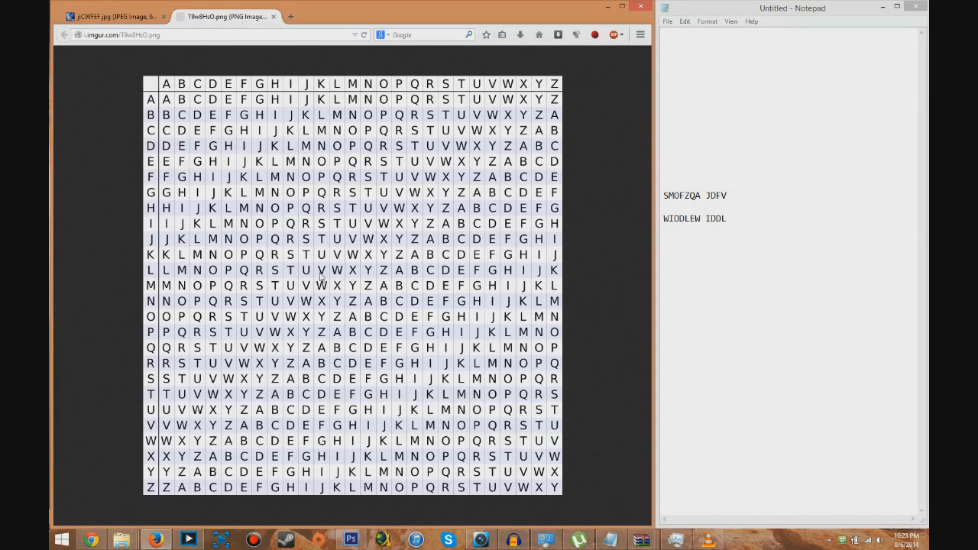
mouse_move(374, 214)
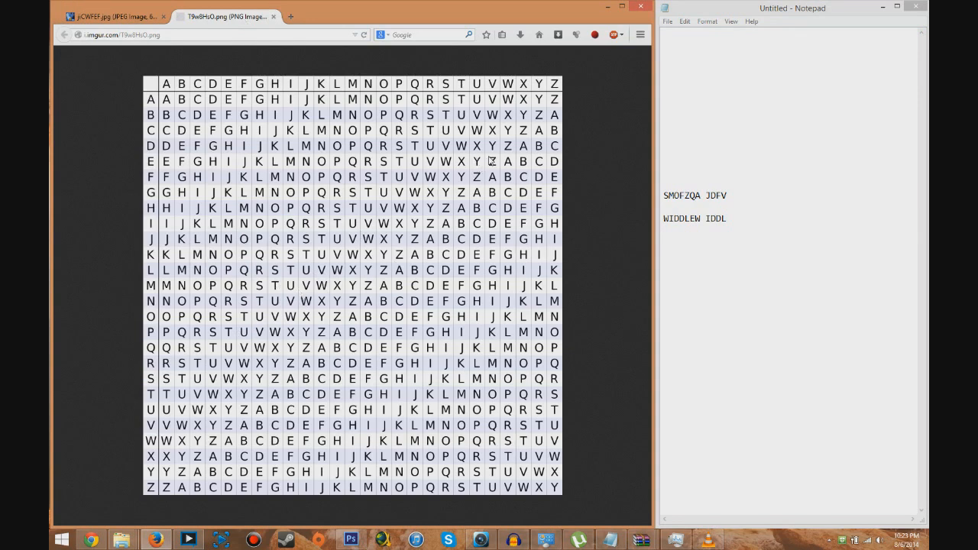
mouse_move(645, 196)
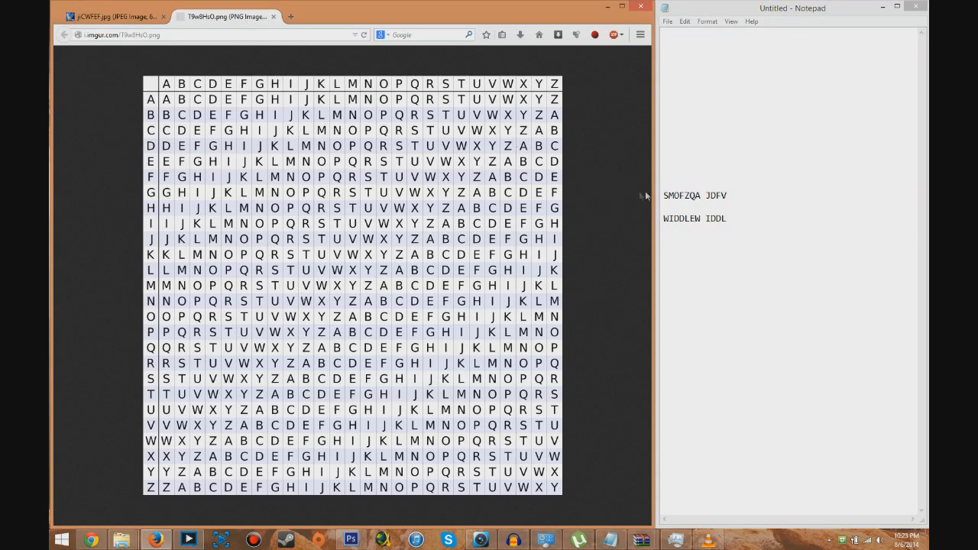
click(666, 219)
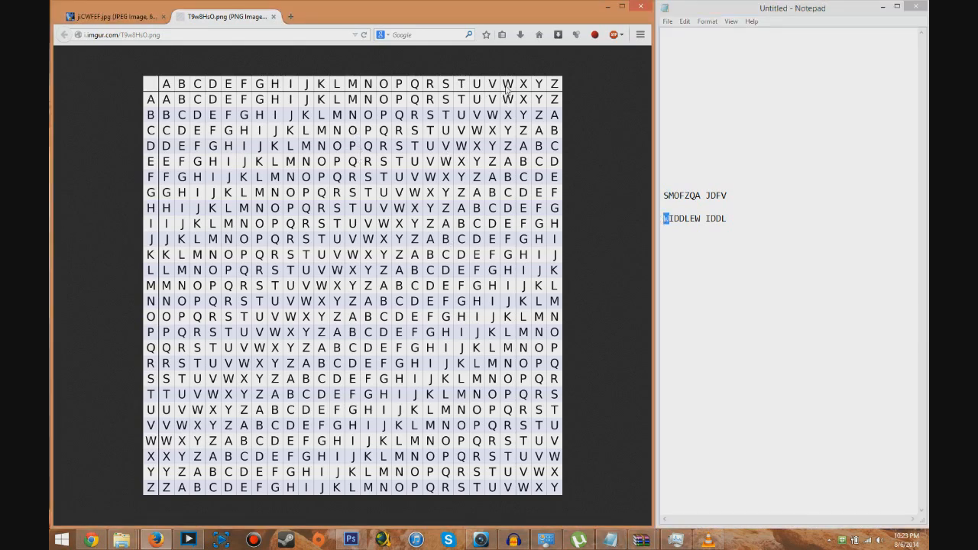
mouse_move(507, 272)
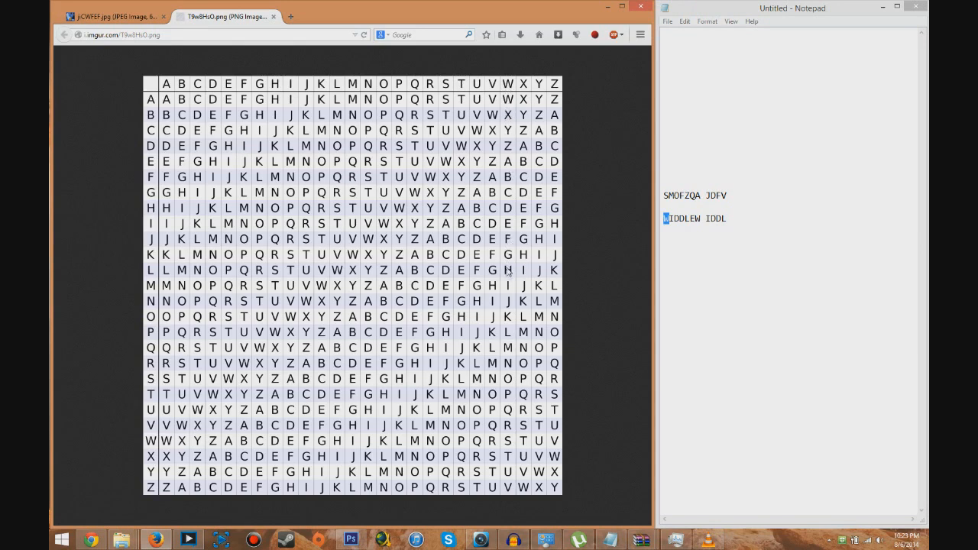
mouse_move(509, 440)
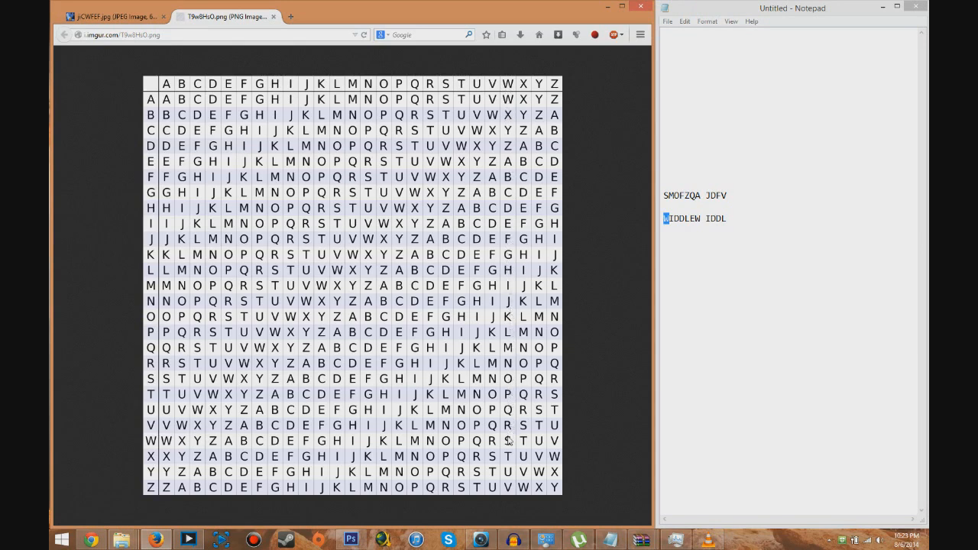
mouse_move(403, 443)
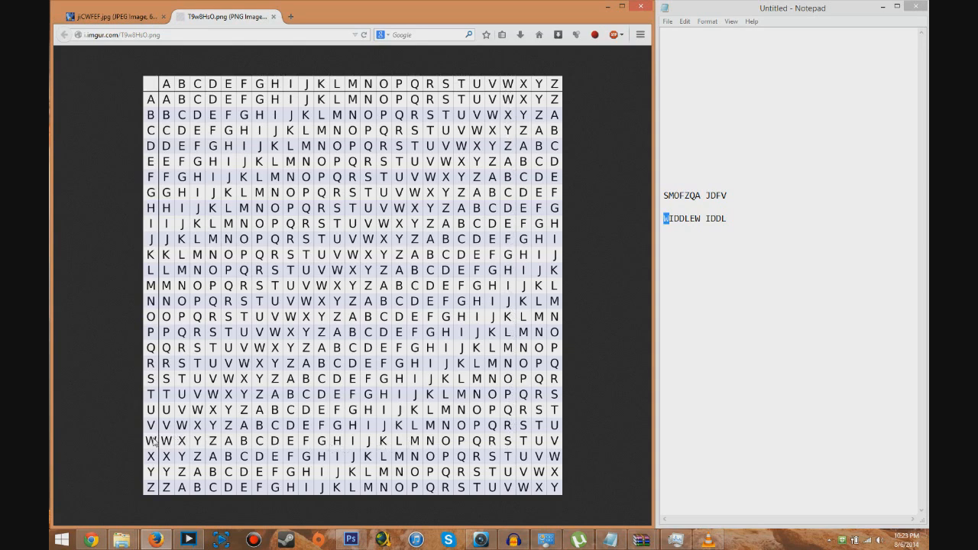
mouse_move(507, 442)
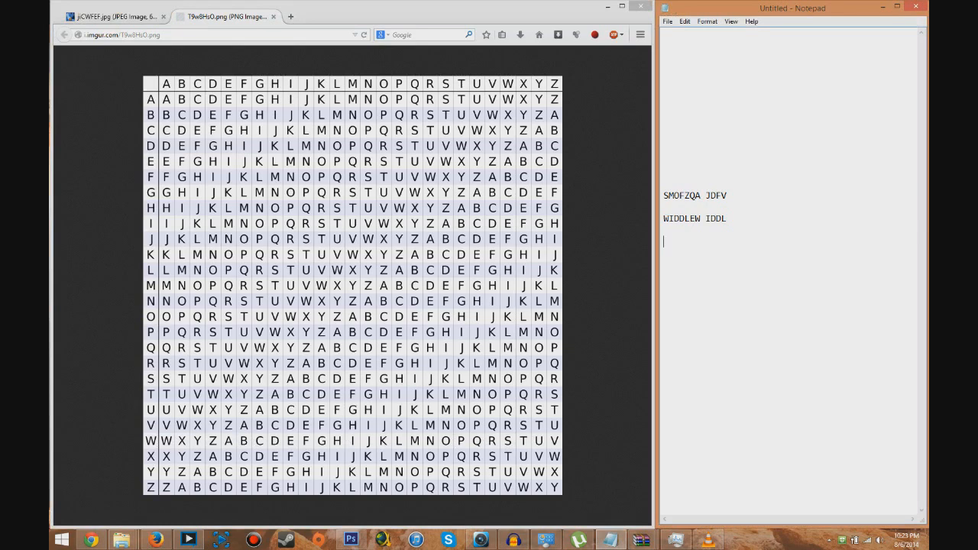
Step: Add the decoded plaintext letters "WELCOME BAC" on a third line below the key
text(W)
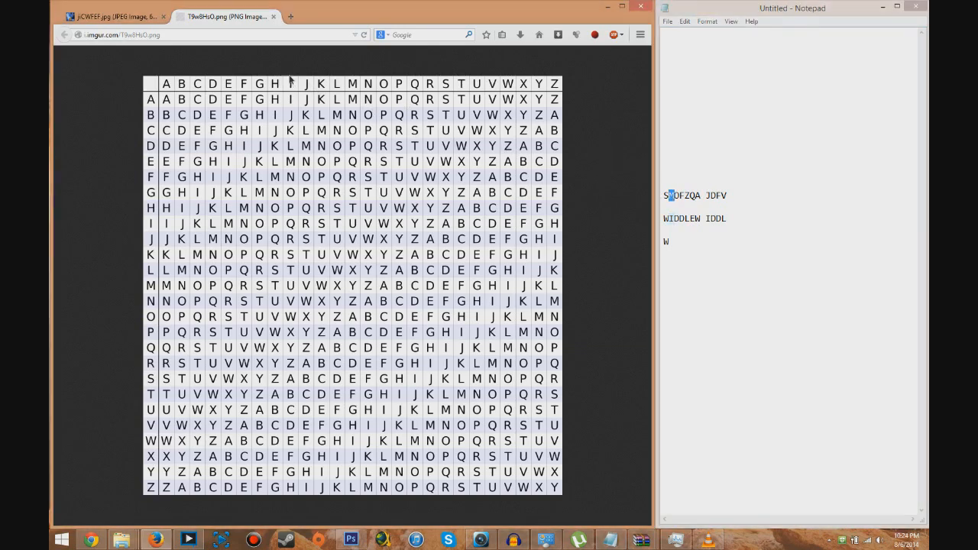
mouse_move(293, 167)
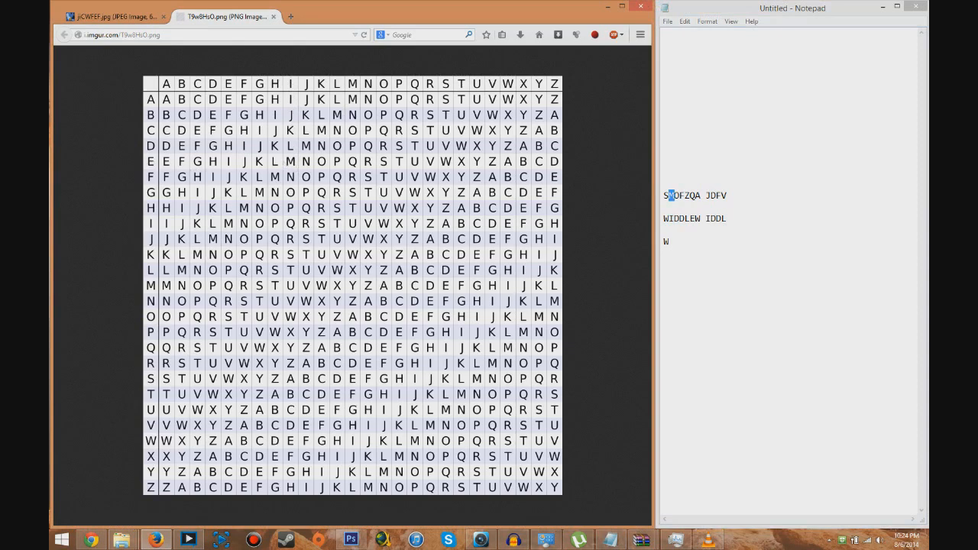
text(E)
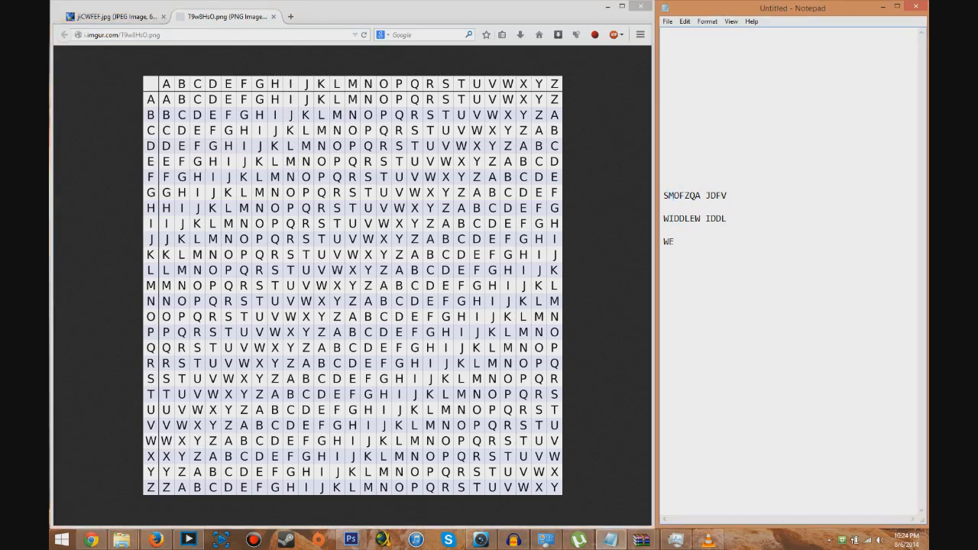
click(675, 219)
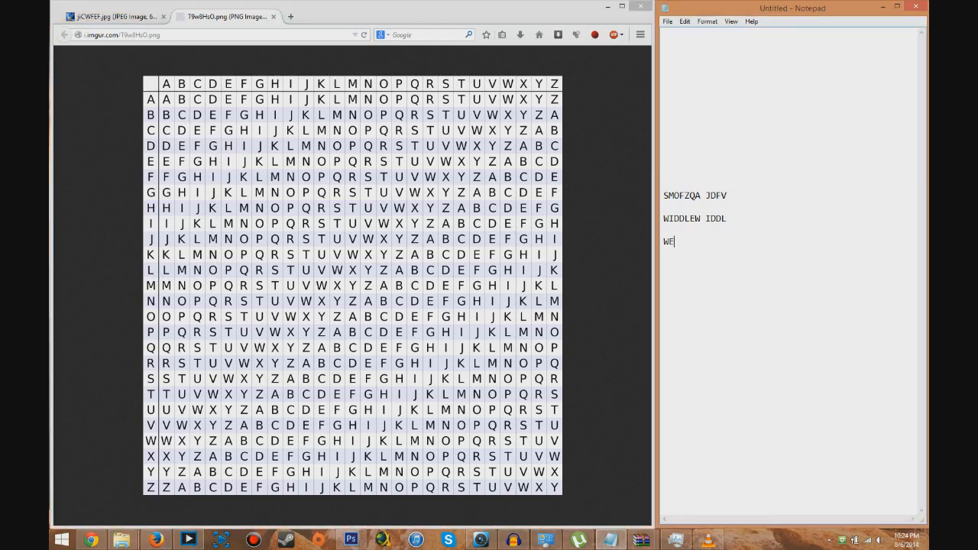
text(L)
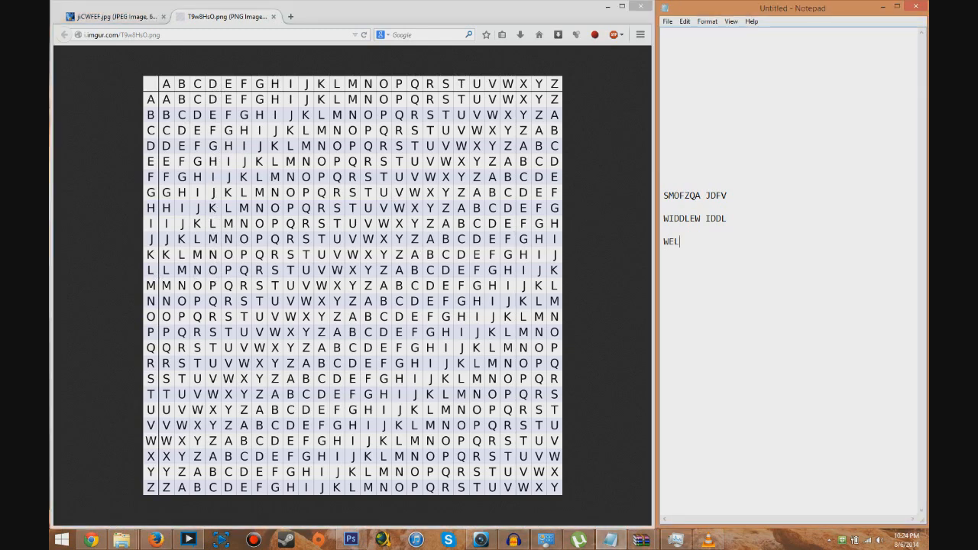
text(COME BAC)
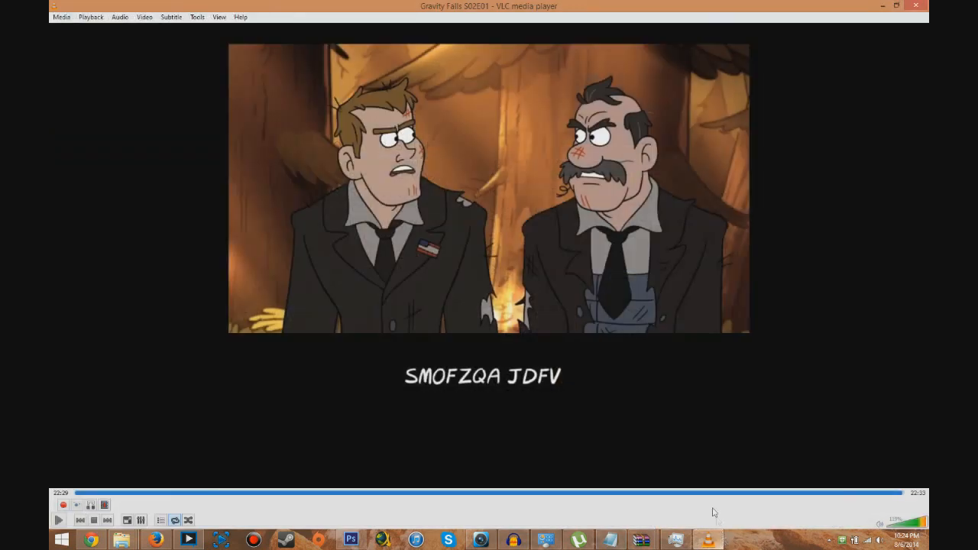
mouse_move(590, 371)
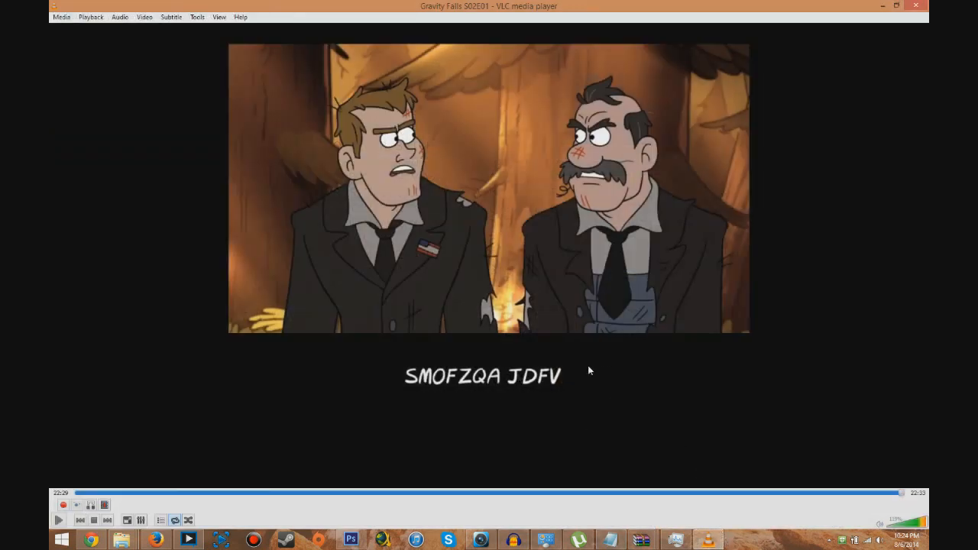